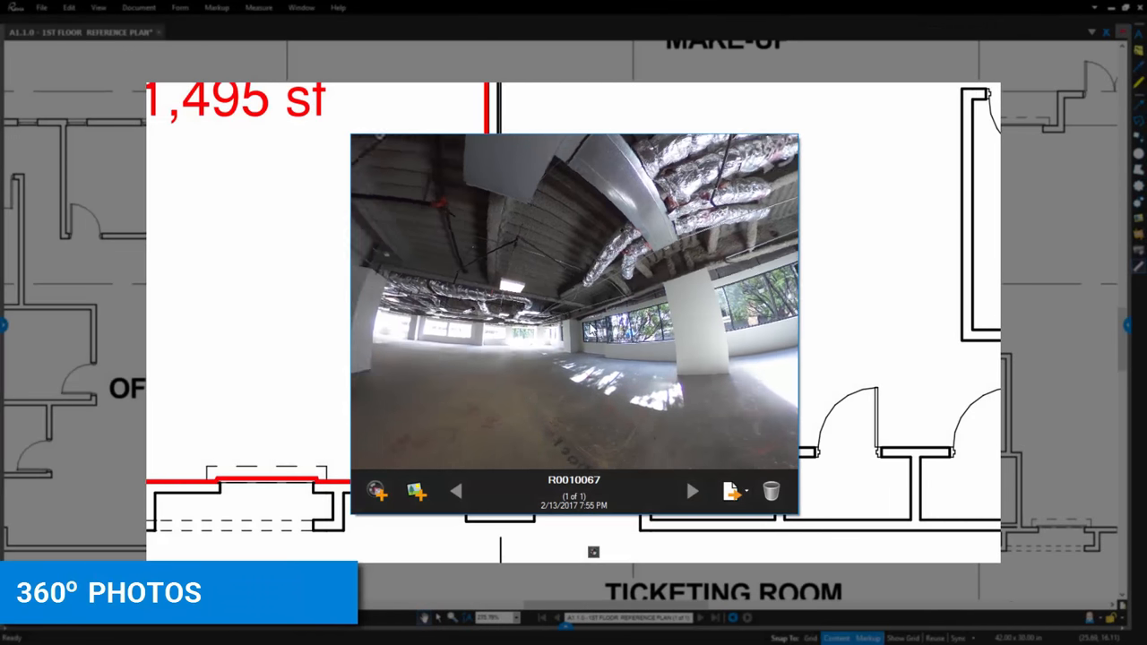
- Pan the 360° interior photo up to the ceiling ducts and around toward the windows
{"action": "left_click_drag", "start_coordinate": [627, 313], "coordinate": [537, 314]}
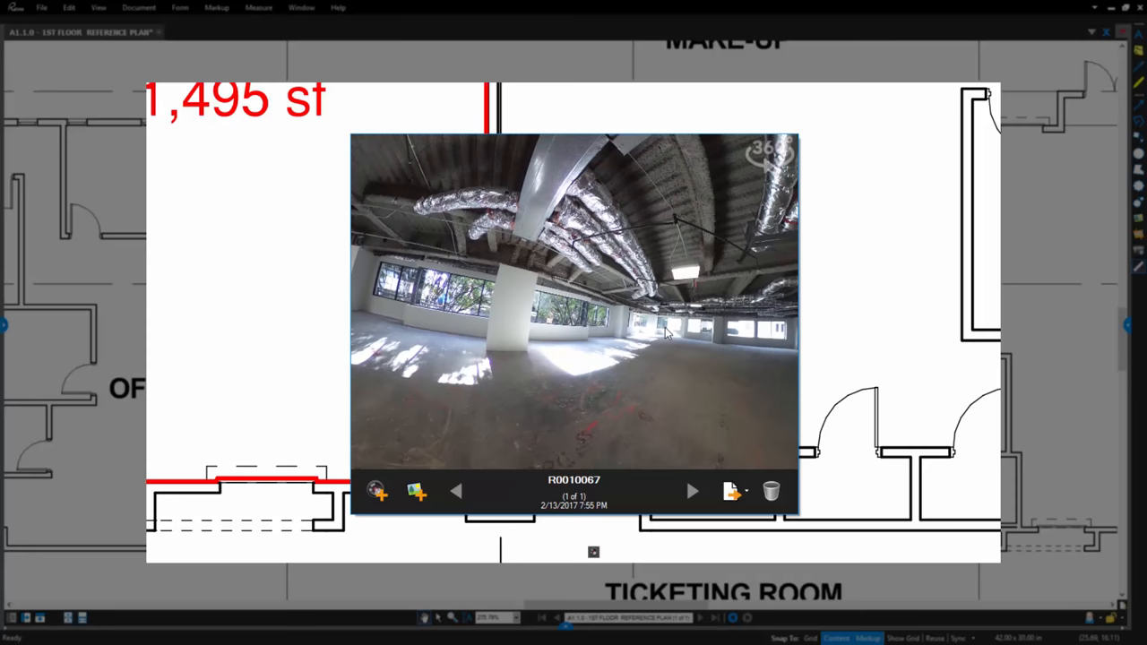
{"action": "left_click_drag", "start_coordinate": [663, 336], "coordinate": [600, 367]}
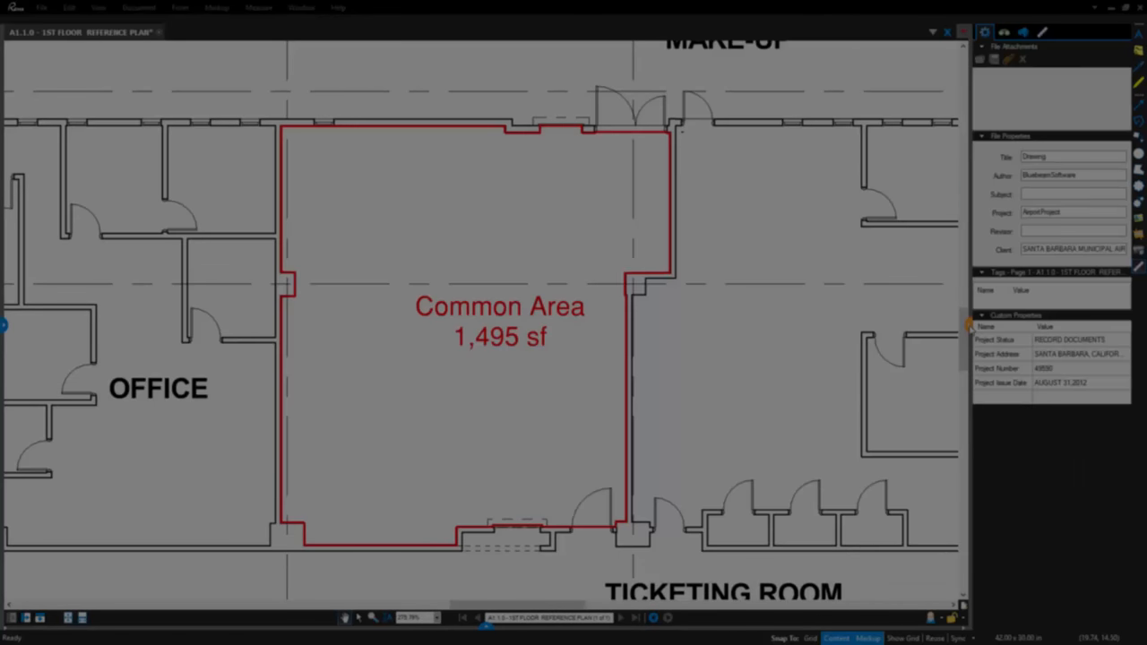
- Select the Common Area markup to reach its Capture options
{"action": "left_click", "coordinate": [946, 33]}
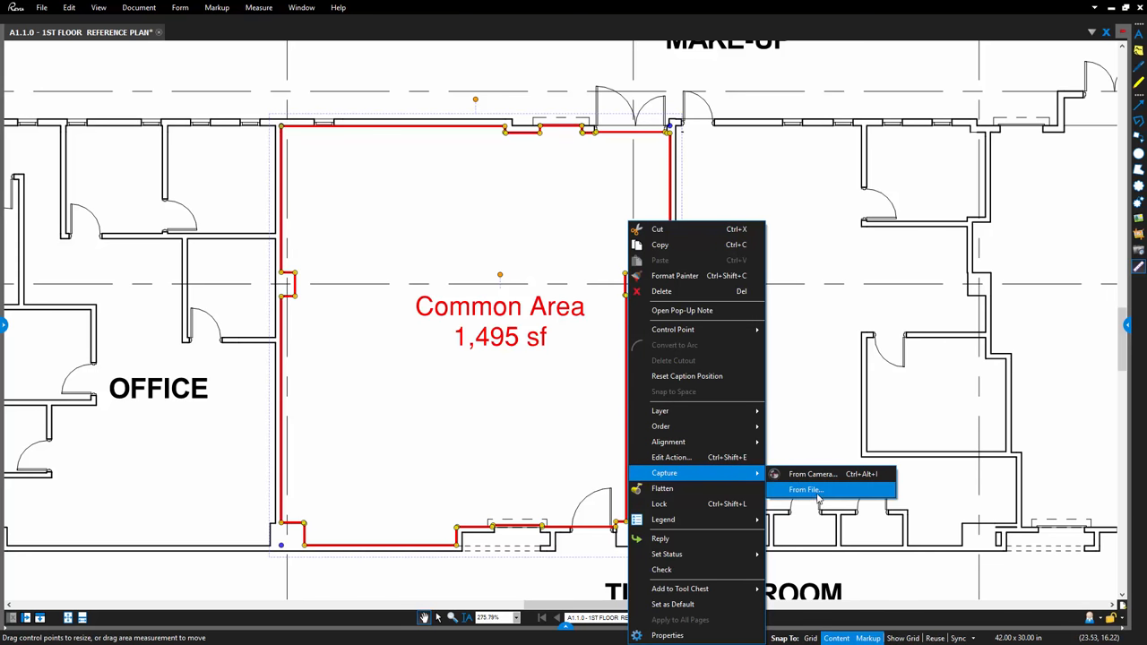
- Attach photo R0010067 from the Site Photos folder via Capture > From File
{"action": "left_click", "coordinate": [804, 489]}
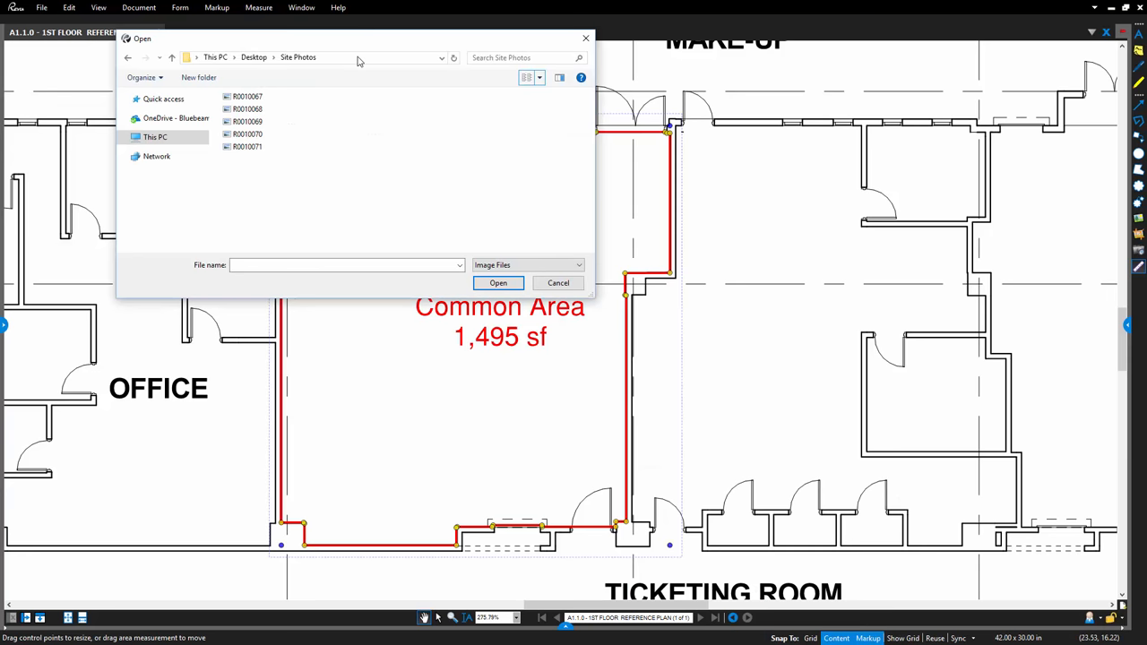
{"action": "left_click", "coordinate": [247, 97]}
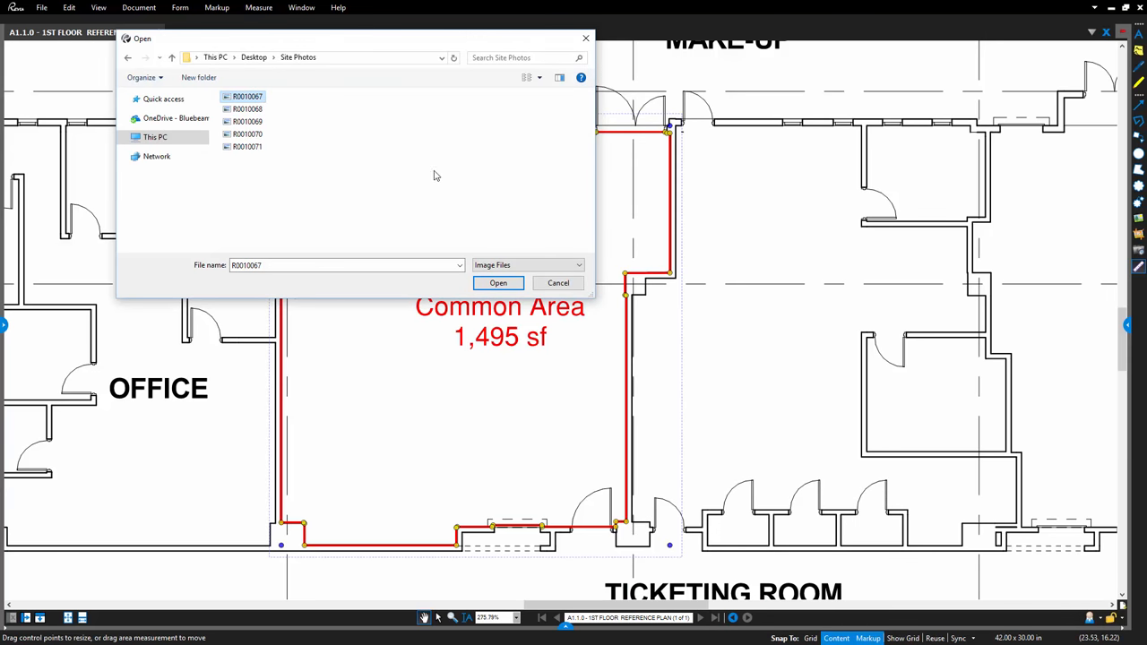
{"action": "mouse_move", "coordinate": [468, 233]}
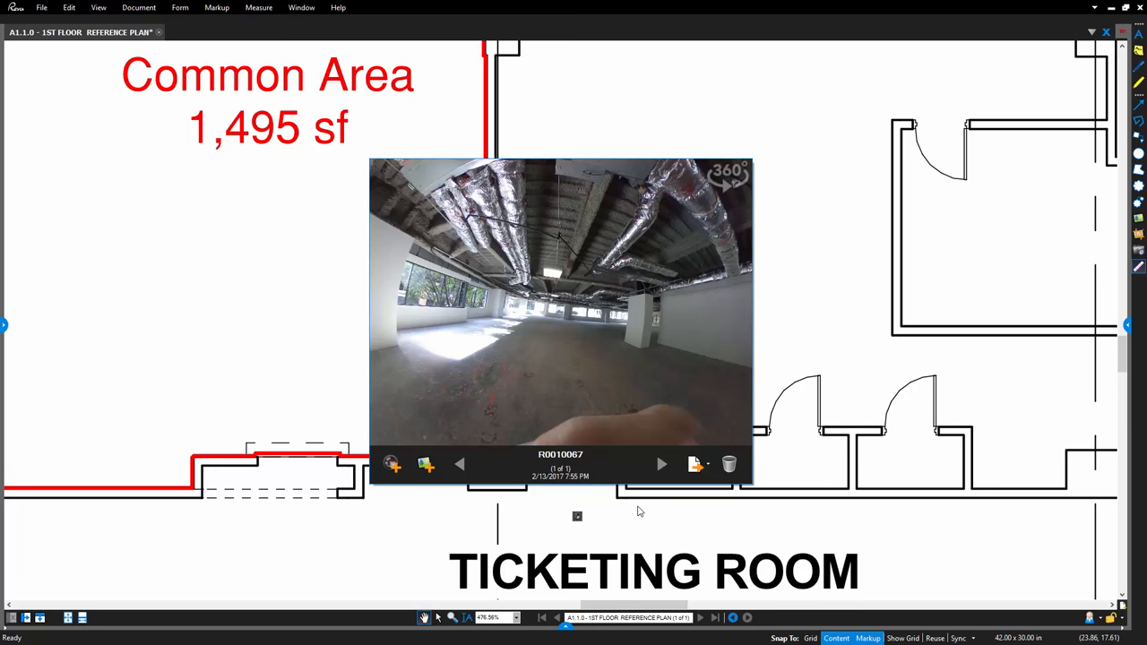
{"action": "mouse_move", "coordinate": [554, 330]}
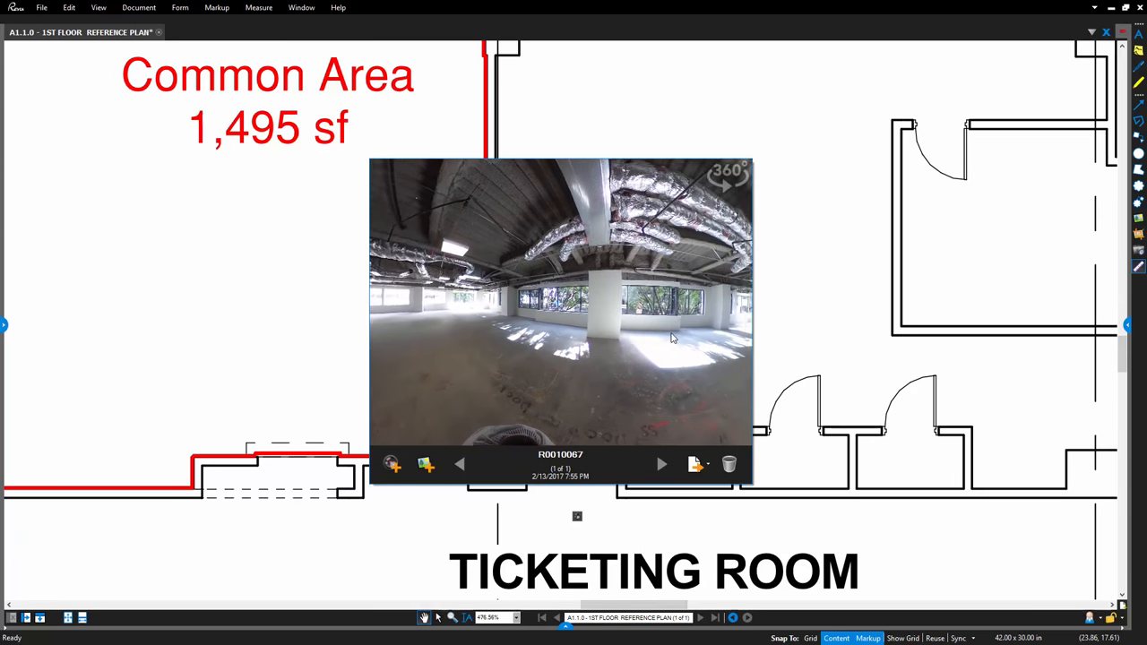
- Rotate the attached 360° photo toward the central column of the room
{"action": "left_click_drag", "start_coordinate": [672, 339], "coordinate": [600, 265]}
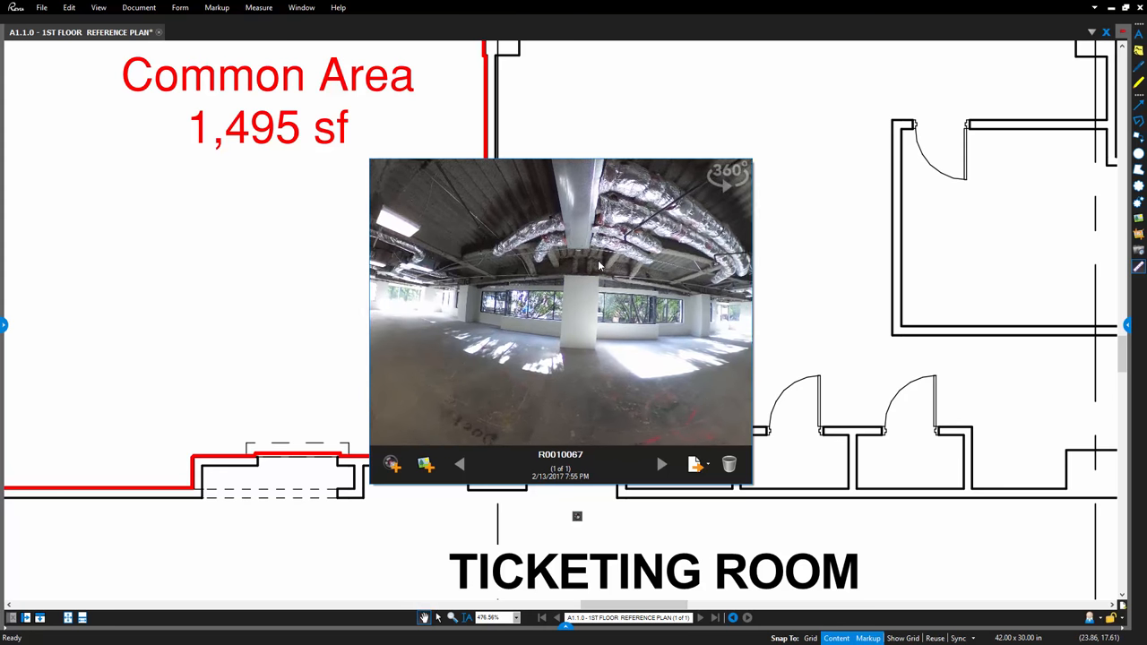